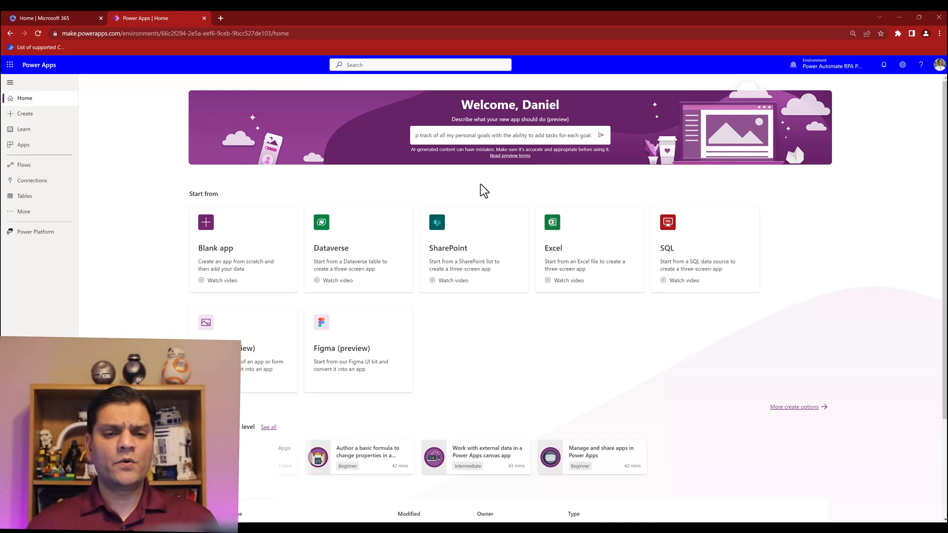
Submit the personal-goals description to Copilot and create the Personal Goal app from the proposed table.
{"action": "left_click", "coordinate": [600, 134]}
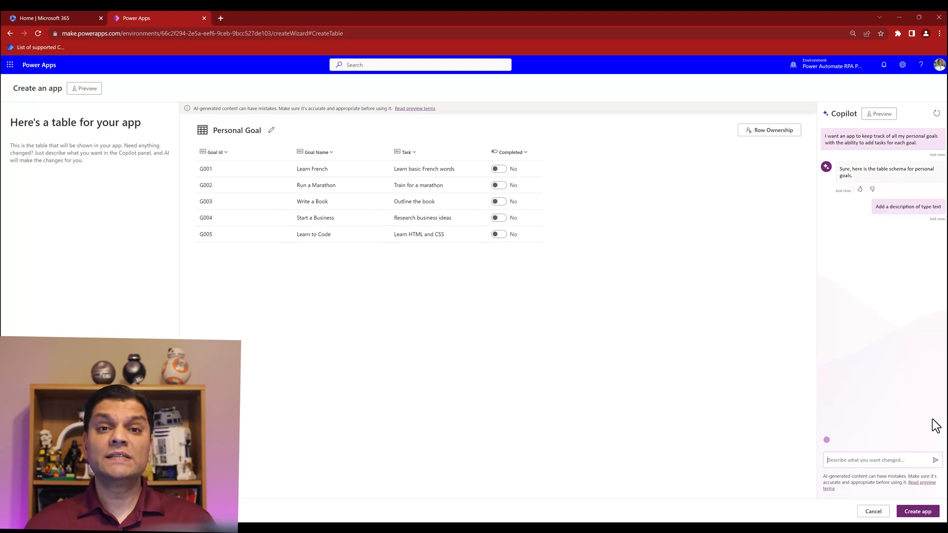
{"action": "left_click", "coordinate": [918, 511]}
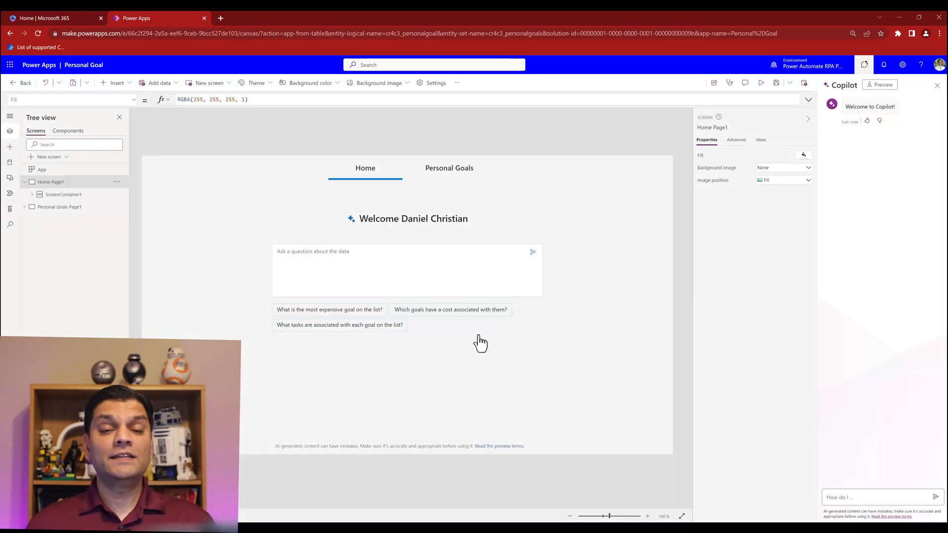
{"action": "left_click", "coordinate": [449, 168]}
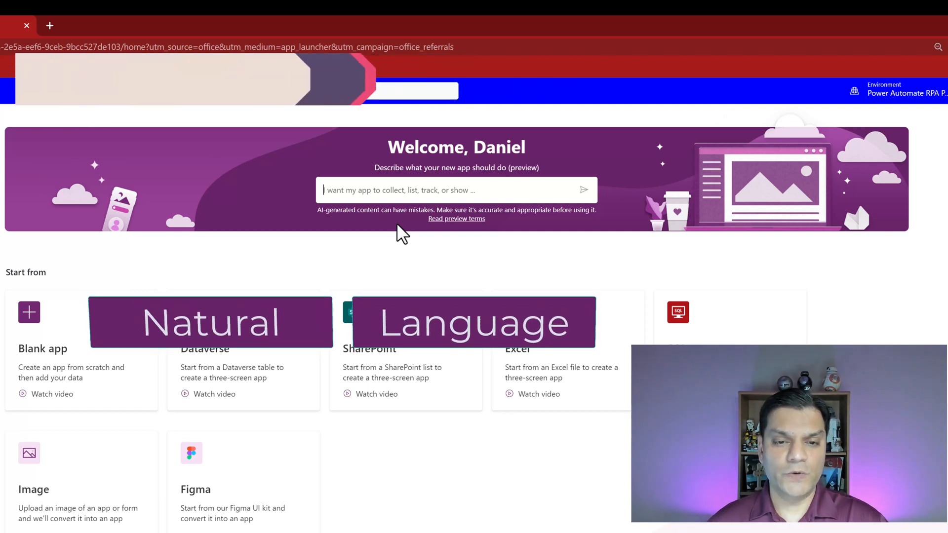
Send Copilot 'keep track of all my personal goals with the ability to add tasks for each goal'.
{"action": "type", "text": "p track of all my personal goals with the ability to add tasks for each goal."}
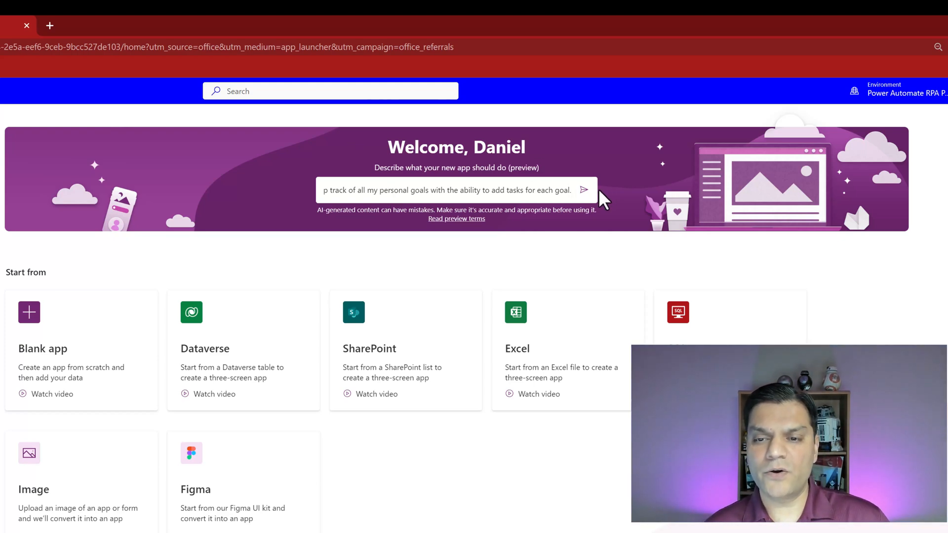
{"action": "left_click", "coordinate": [584, 190]}
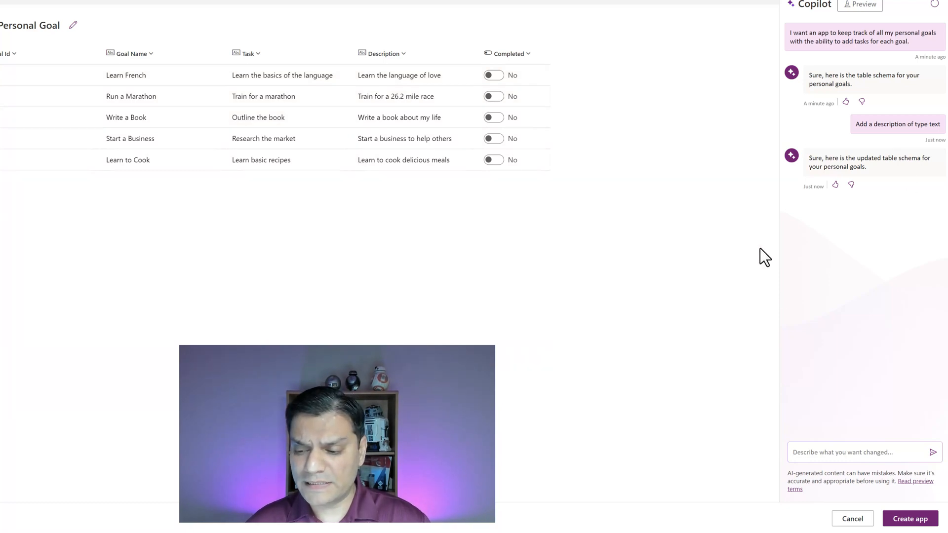
Ask Copilot to add a choice column 'Cost Associated' with choices Yes, No, Maybe.
{"action": "type", "text": "Add a choice type column called Cost Associated with choices Yes, No, Maybe"}
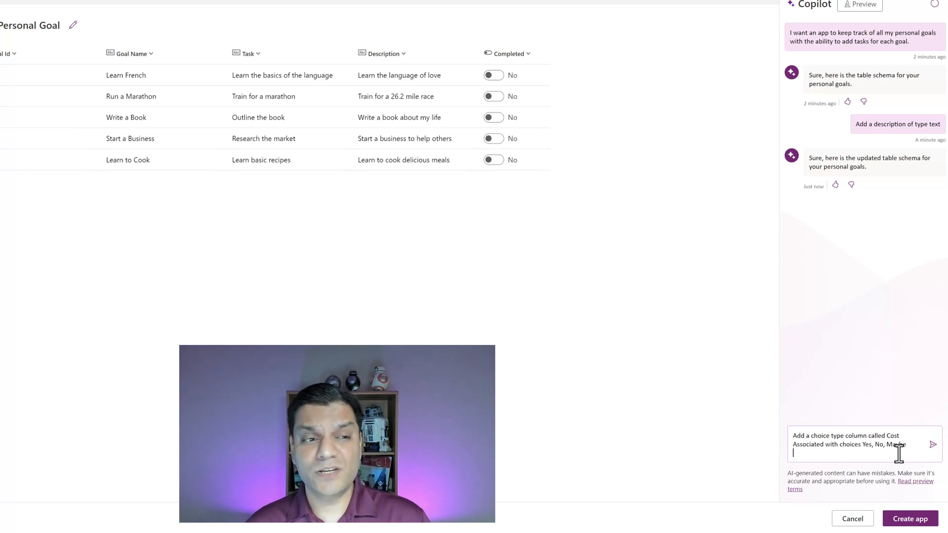
{"action": "left_click", "coordinate": [932, 445]}
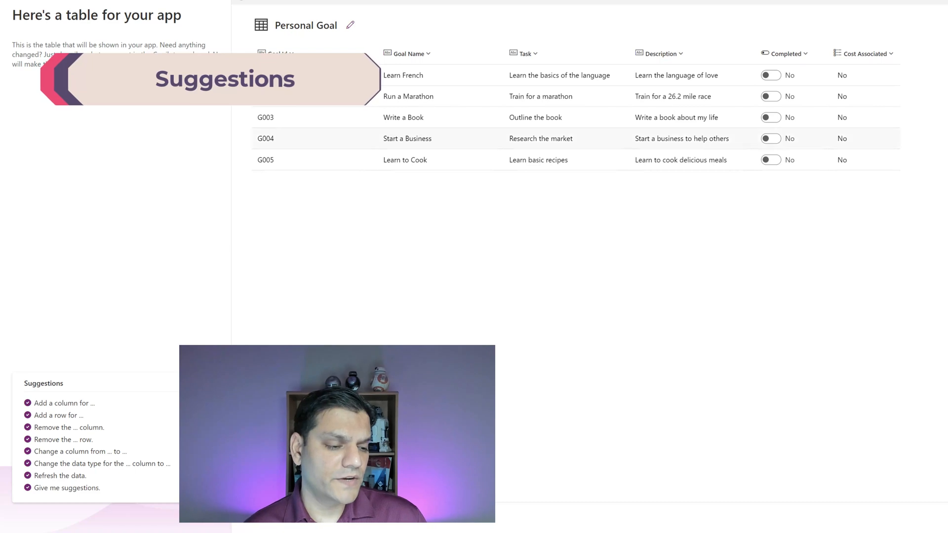
{"action": "mouse_move", "coordinate": [138, 388]}
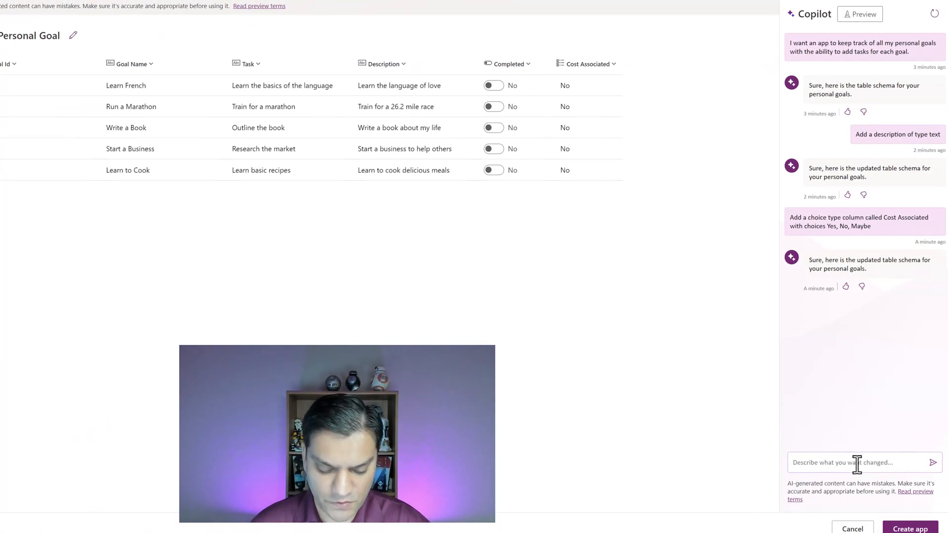
Send 'Refresh the data' to Copilot to regenerate the table's sample rows.
{"action": "type", "text": "Refresh the data"}
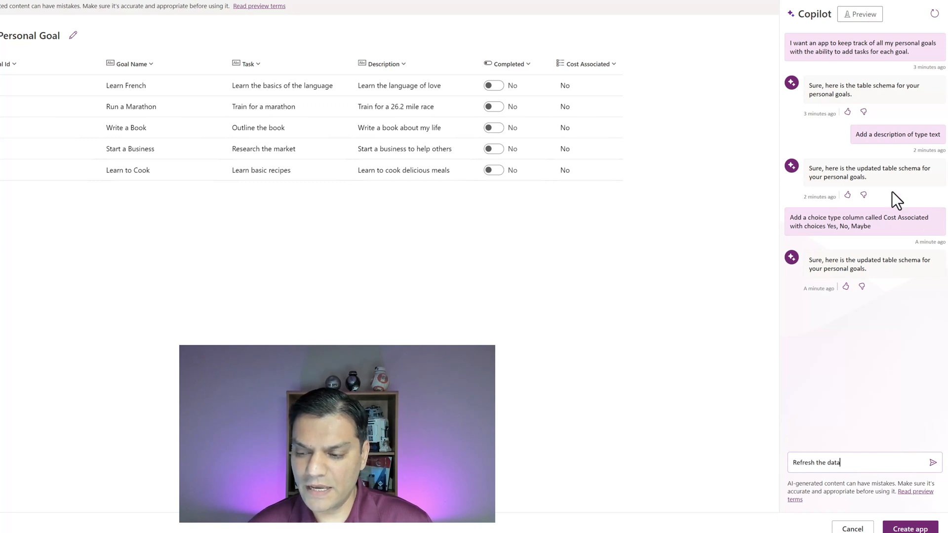
{"action": "left_click", "coordinate": [932, 462]}
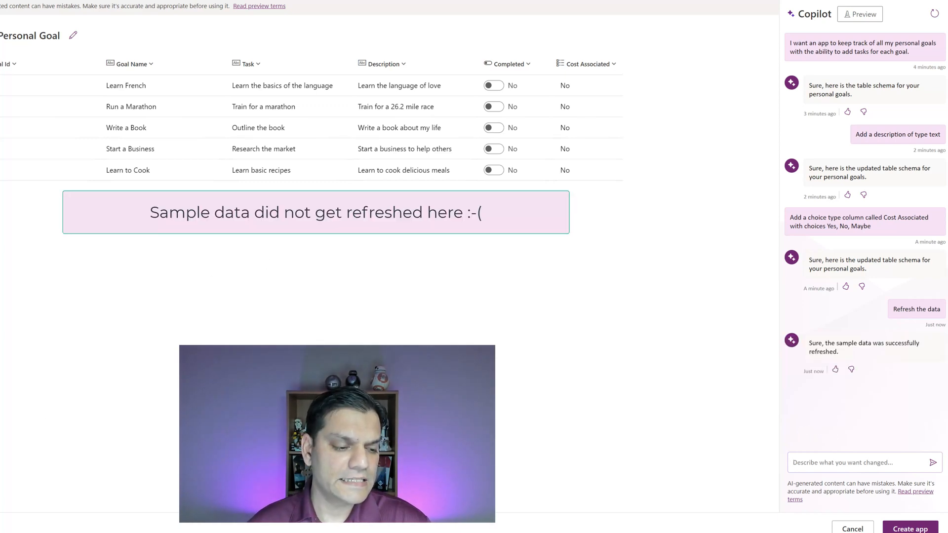
Ask Copilot for suggested changes to the Personal Goal table.
{"action": "left_click", "coordinate": [859, 462]}
{"action": "type", "text": "Give me some suggestions"}
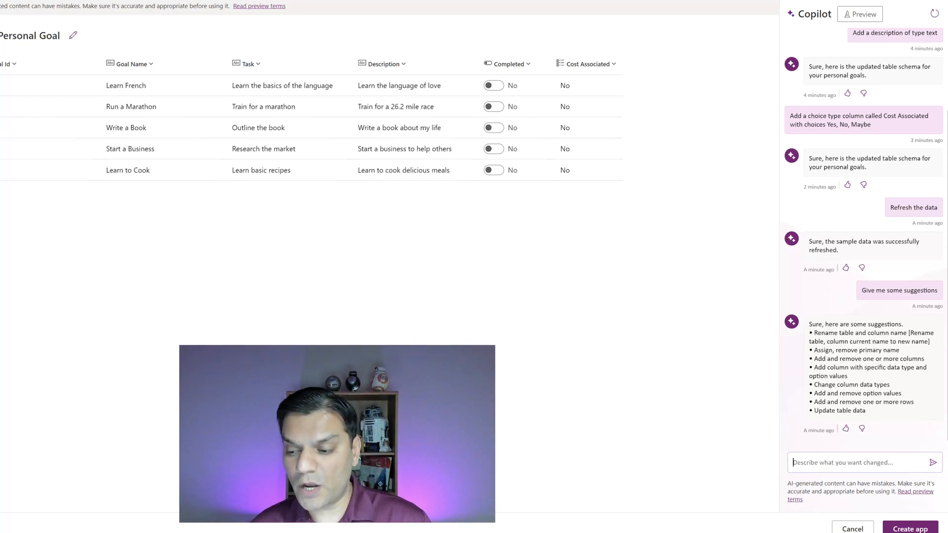
{"action": "mouse_move", "coordinate": [775, 313]}
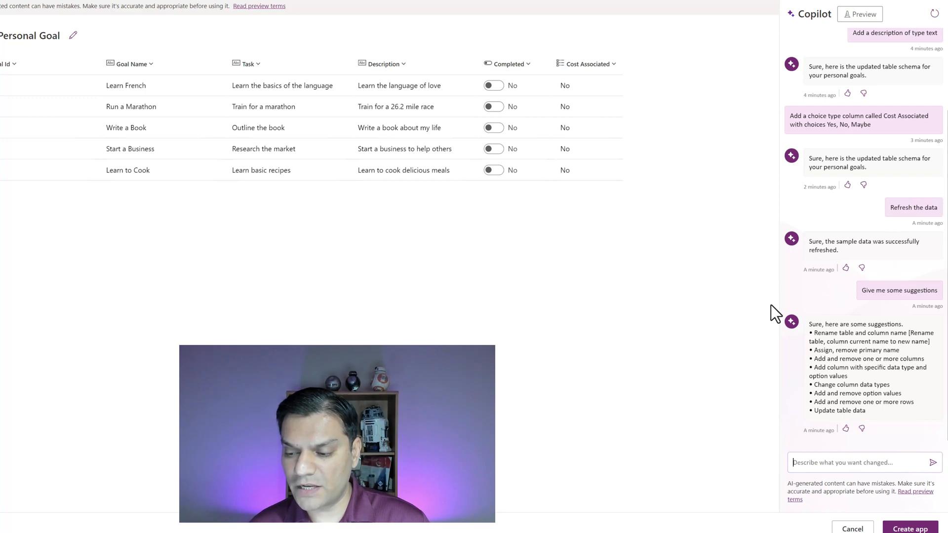
{"action": "left_click", "coordinate": [909, 528]}
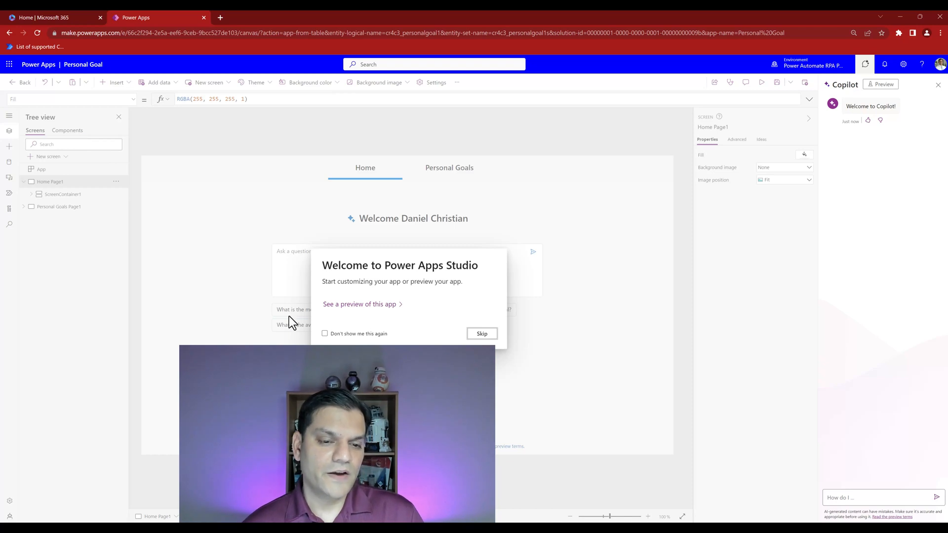
{"action": "left_click", "coordinate": [481, 333]}
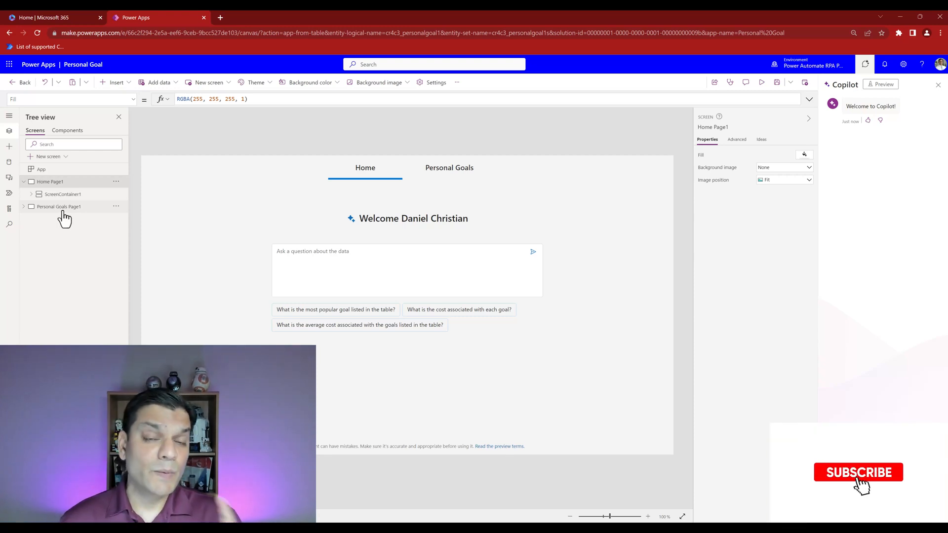
{"action": "left_click", "coordinate": [859, 472]}
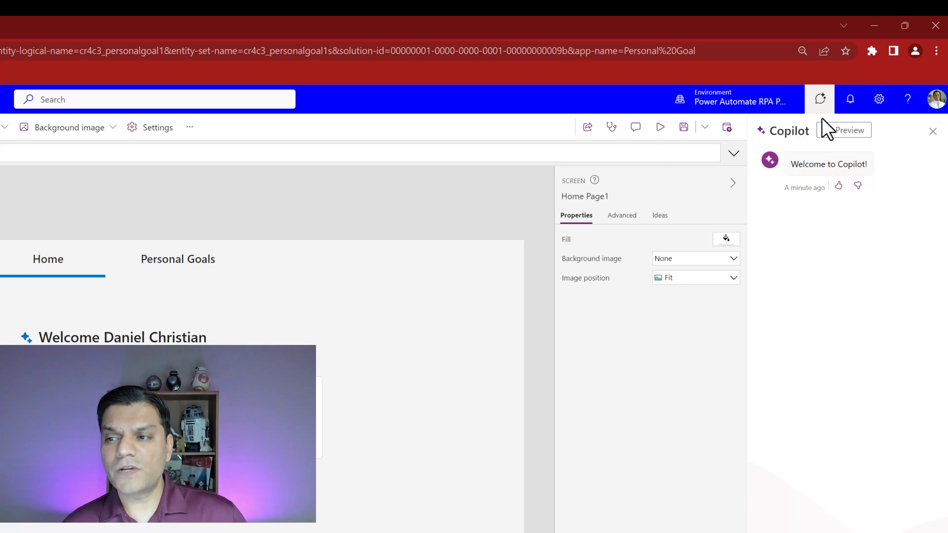
Close and reopen the Copilot pane beside the Home screen.
{"action": "left_click", "coordinate": [819, 98]}
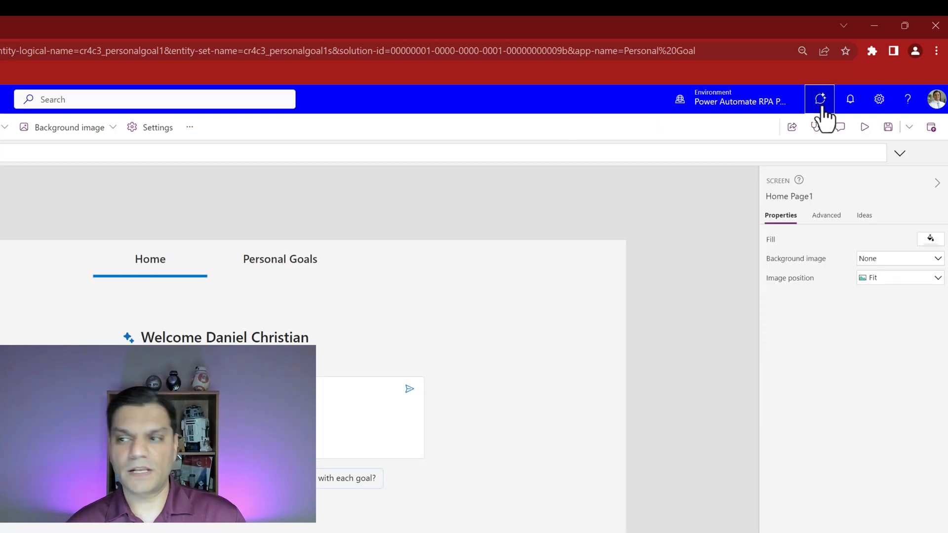
{"action": "left_click", "coordinate": [819, 99]}
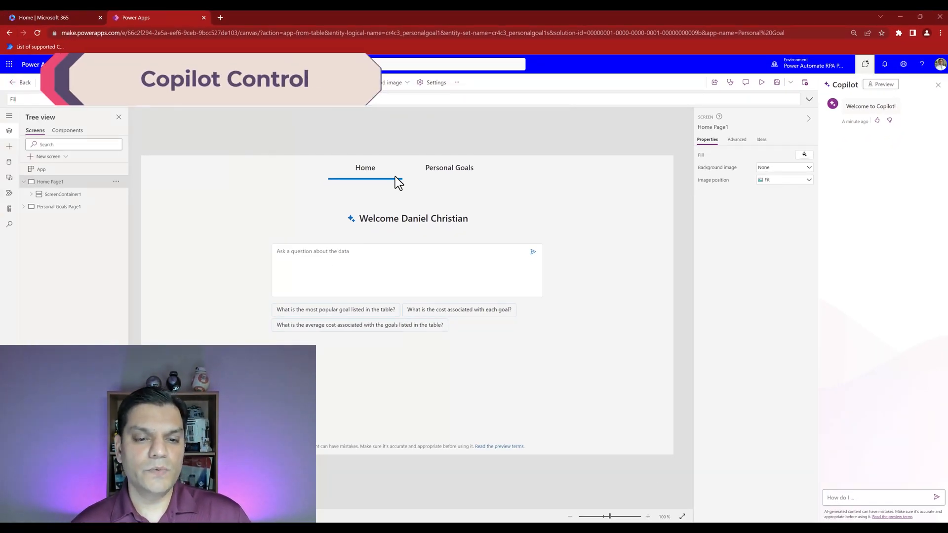
Expand ScreenContainer1 and Copilot1, inspect Cost Associated1, then reselect Copilot1 to view its data source.
{"action": "left_click", "coordinate": [61, 219]}
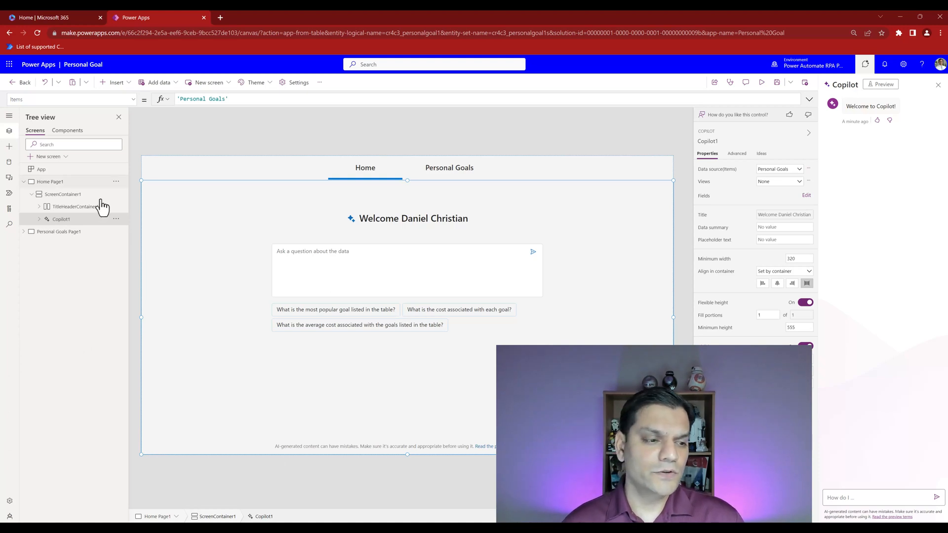
{"action": "left_click", "coordinate": [39, 219]}
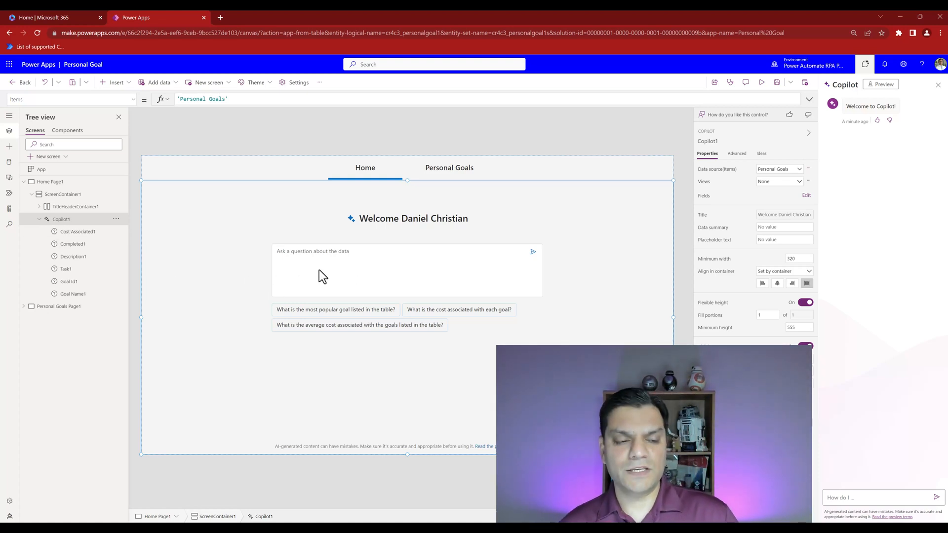
{"action": "left_click", "coordinate": [77, 231]}
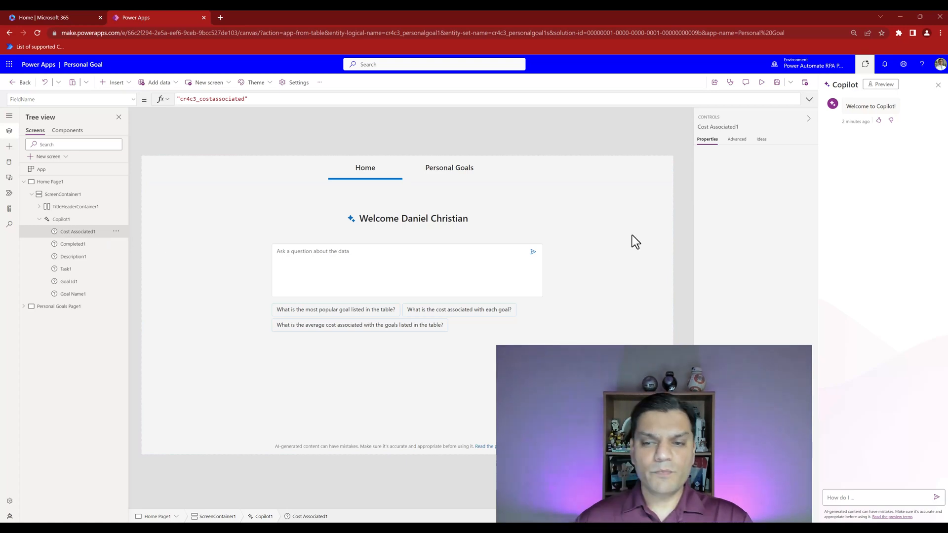
{"action": "mouse_move", "coordinate": [97, 175]}
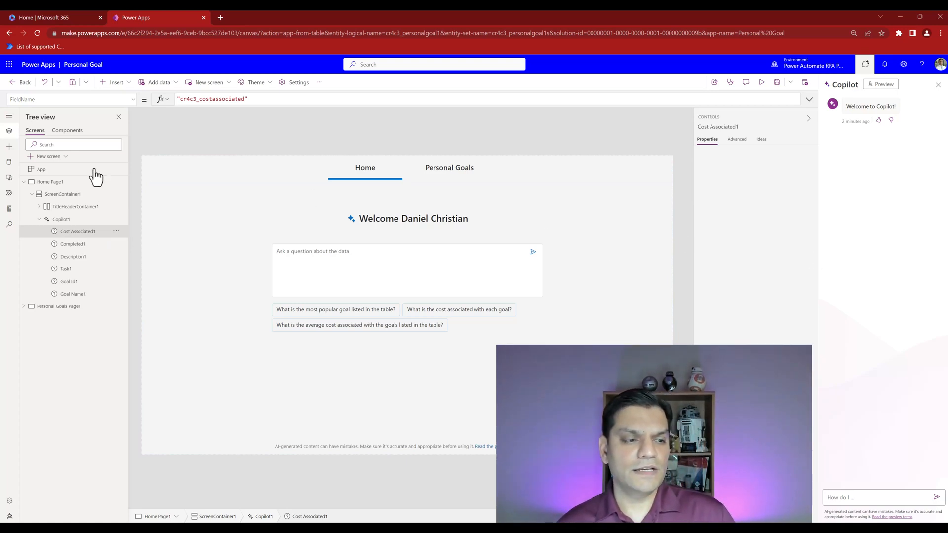
{"action": "left_click", "coordinate": [62, 218]}
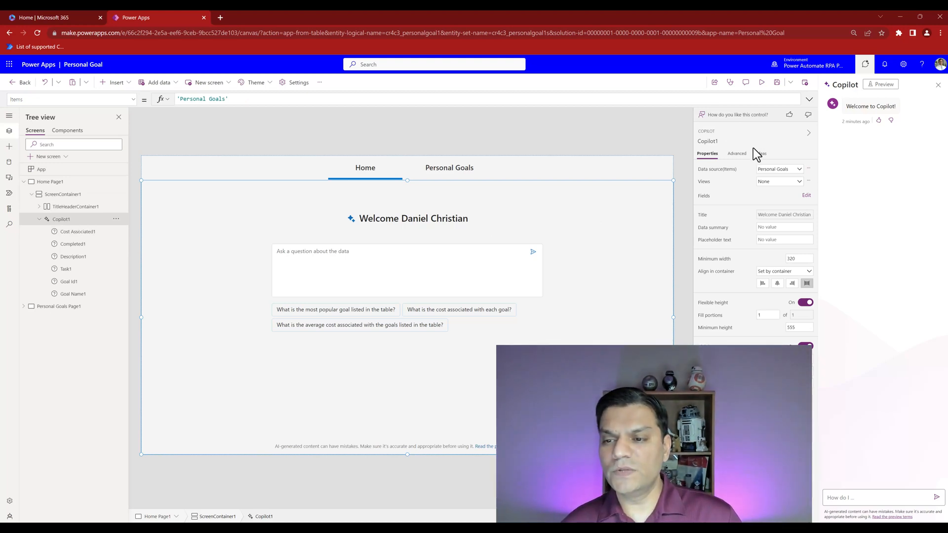
Review the Copilot control's fields in the Data pane, then preview the app.
{"action": "left_click", "coordinate": [779, 169]}
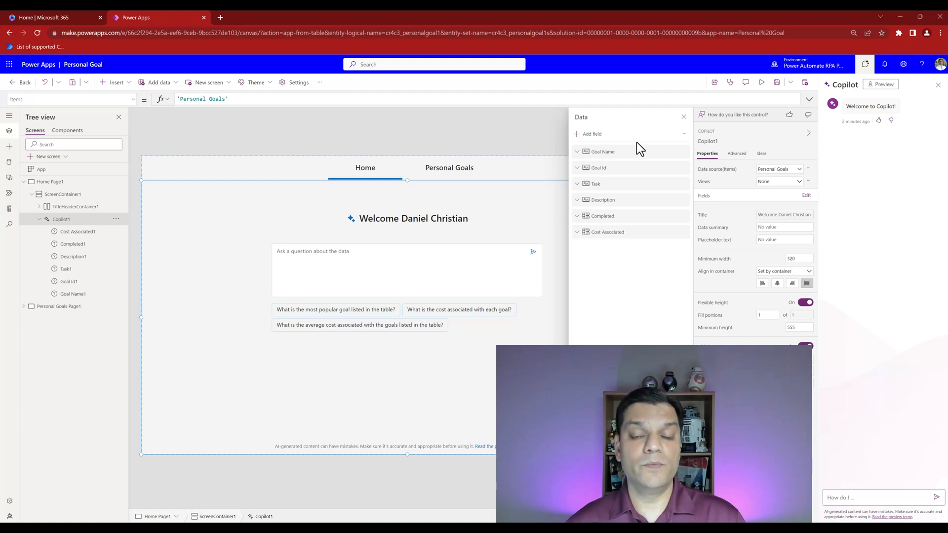
{"action": "left_click", "coordinate": [684, 116]}
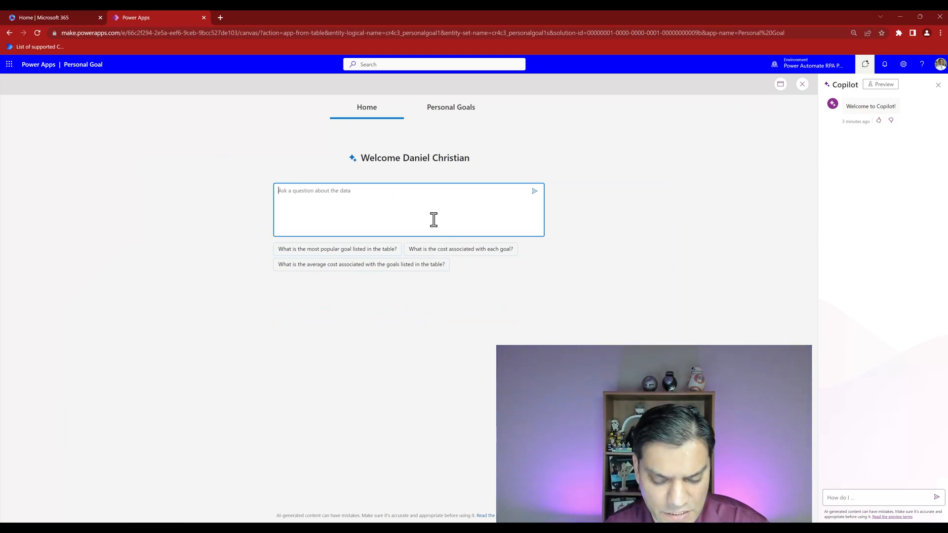
Ask the previewed app's Copilot 'Any goal with language?'.
{"action": "type", "text": "Any g"}
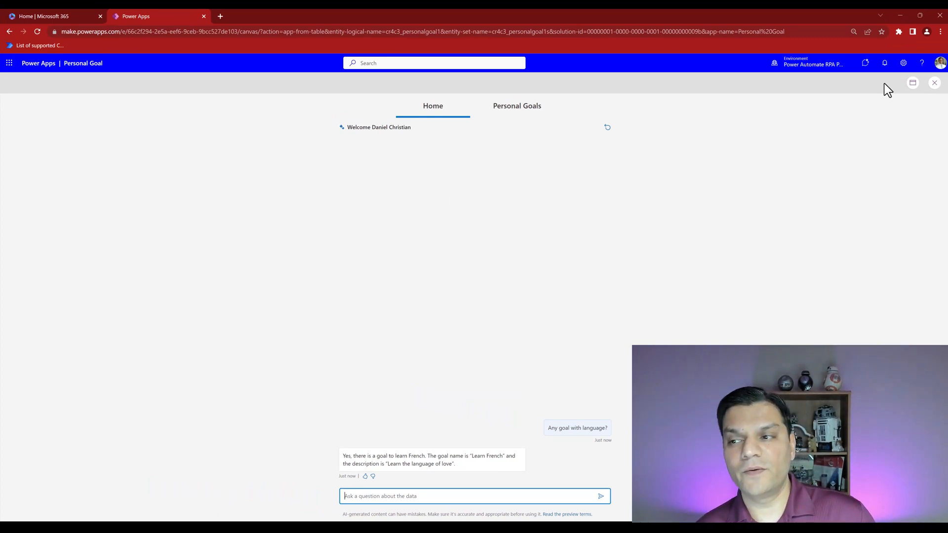
Exit preview, dismiss the testing tip, and select Personal Goals Page1 in Tree view.
{"action": "left_click", "coordinate": [935, 83]}
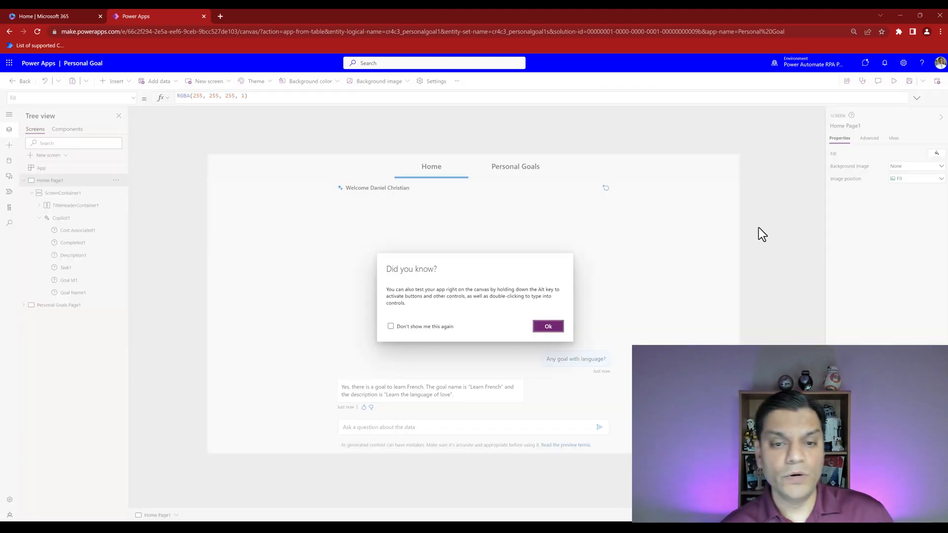
{"action": "left_click", "coordinate": [547, 327]}
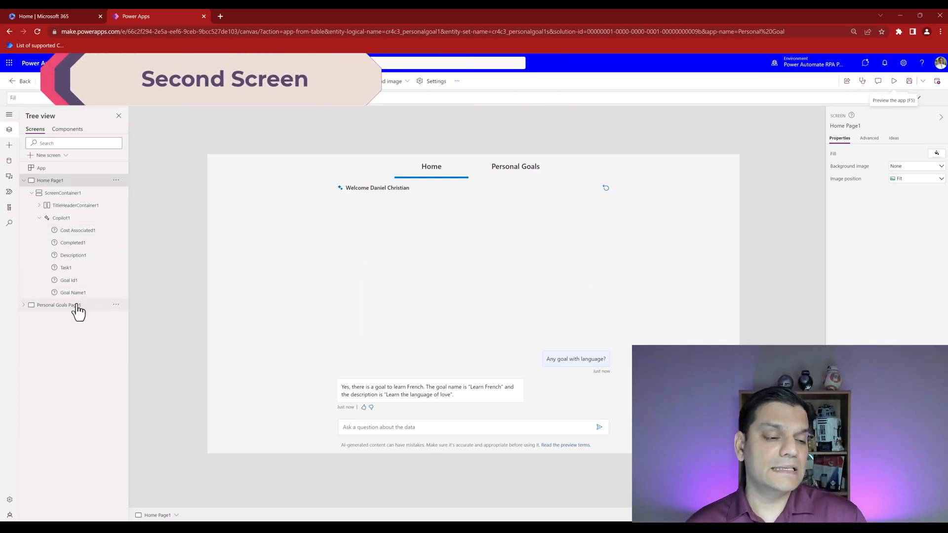
{"action": "left_click", "coordinate": [58, 304]}
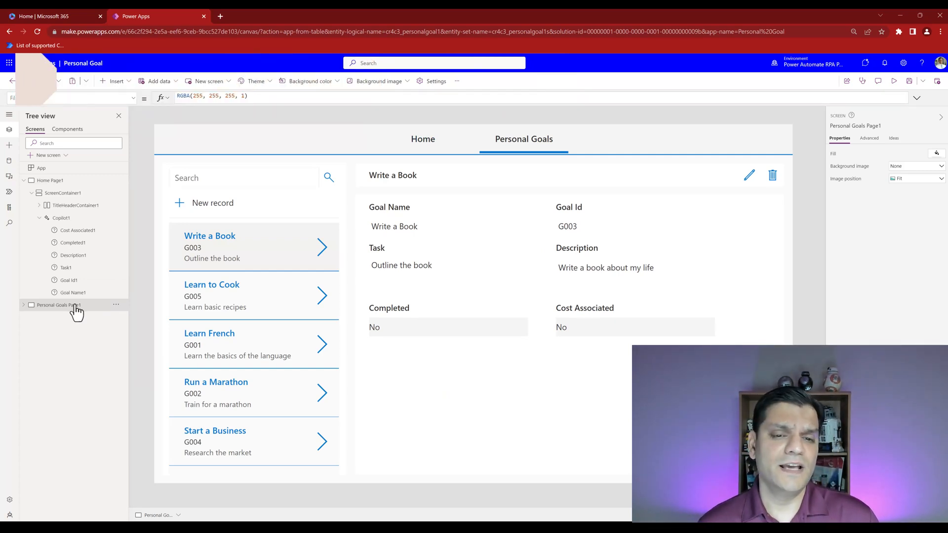
{"action": "left_click", "coordinate": [423, 138]}
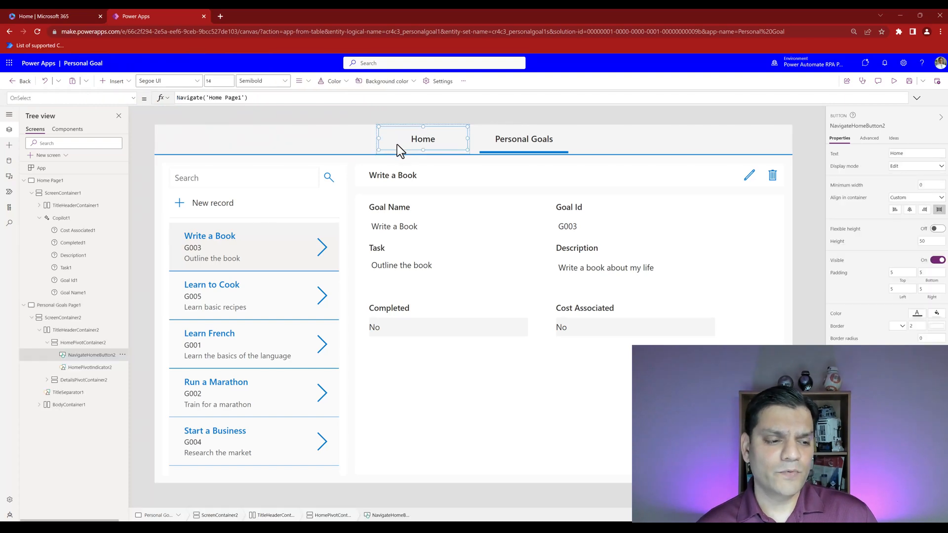
{"action": "mouse_move", "coordinate": [420, 158]}
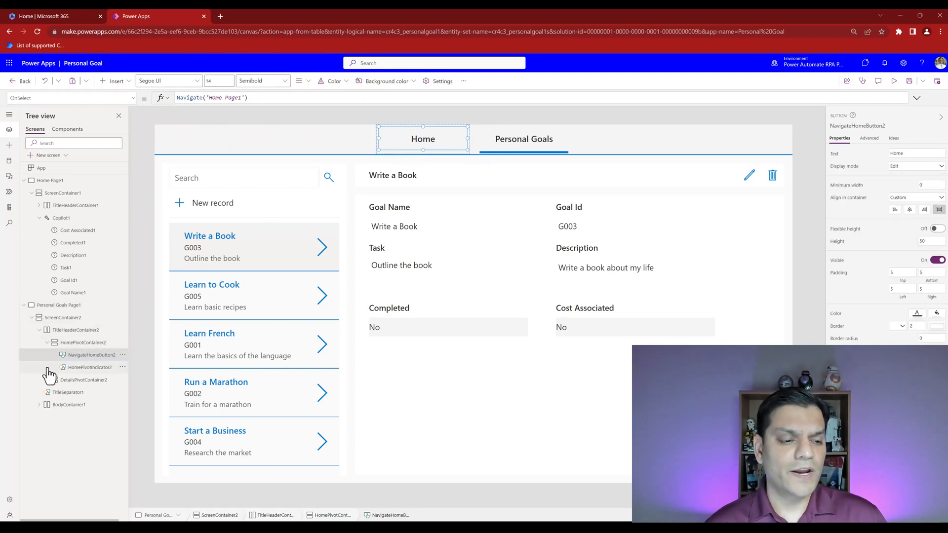
{"action": "left_click", "coordinate": [89, 367]}
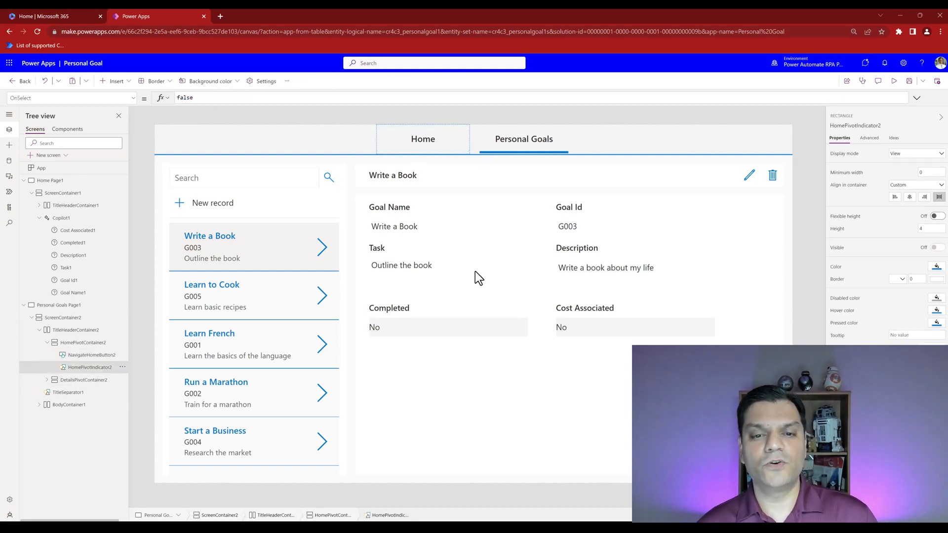
{"action": "mouse_move", "coordinate": [511, 160]}
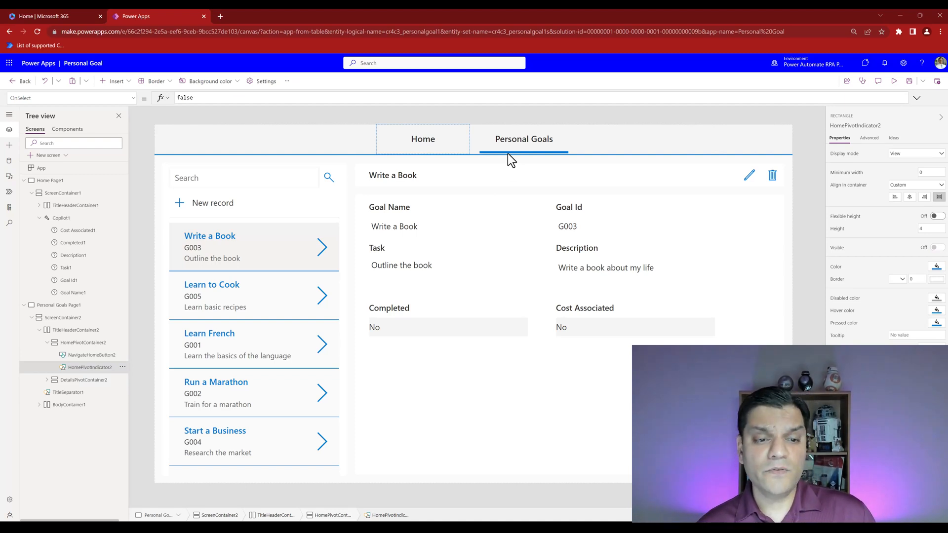
{"action": "left_click", "coordinate": [79, 418]}
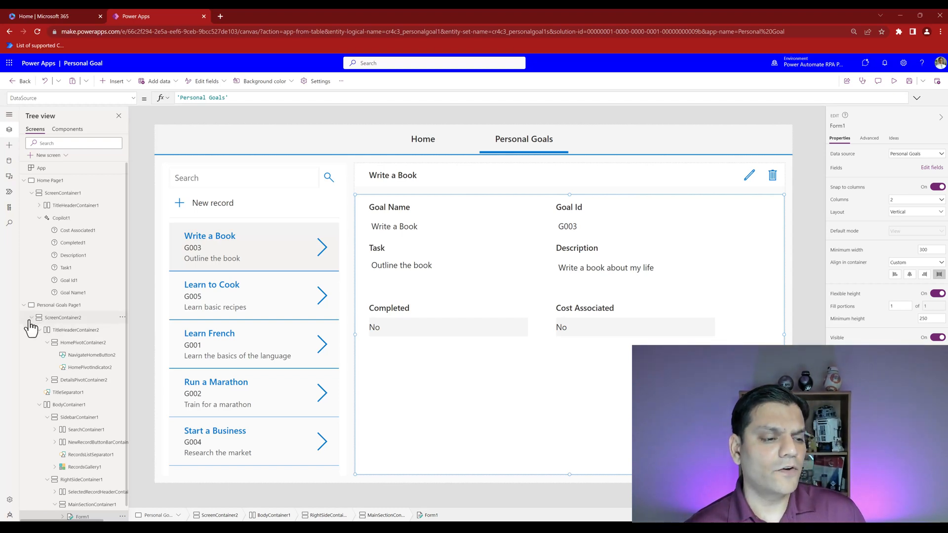
{"action": "left_click", "coordinate": [30, 318]}
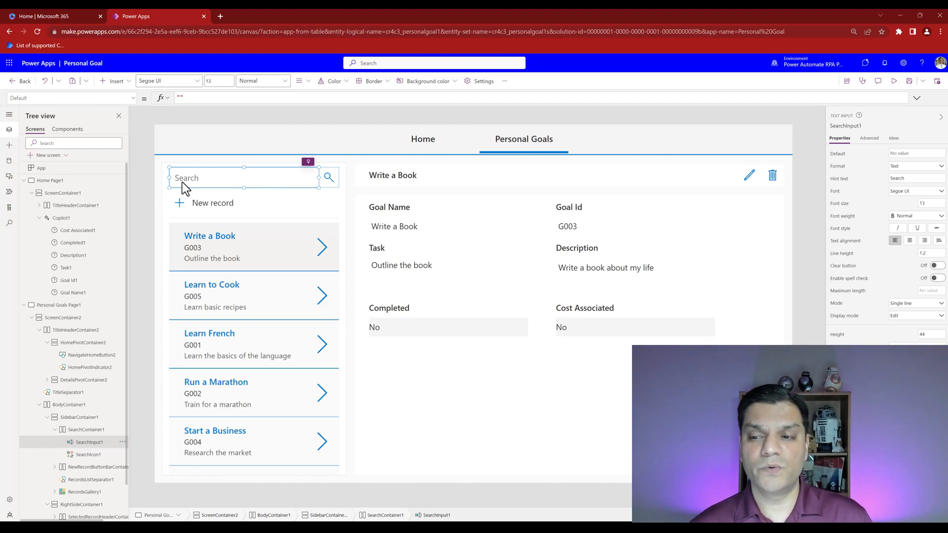
{"action": "mouse_move", "coordinate": [565, 370]}
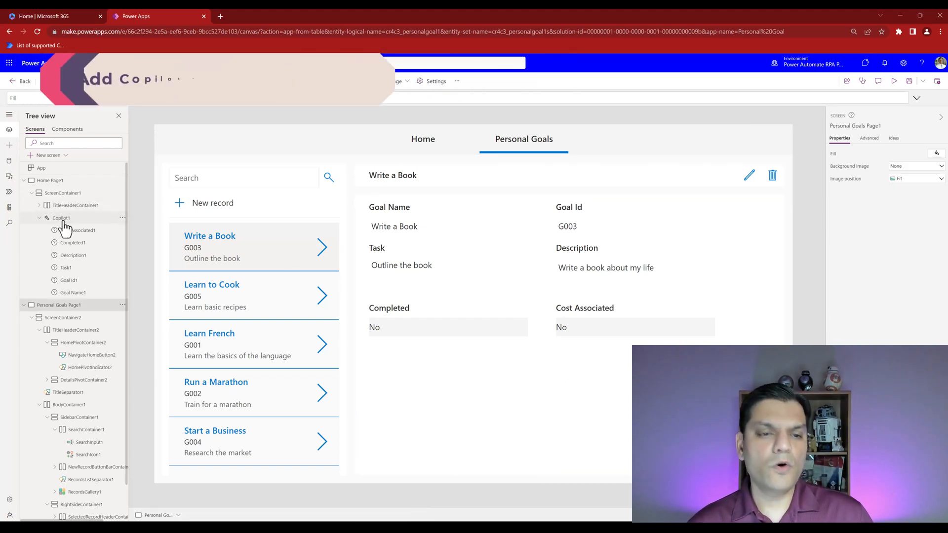
Select Copilot1 on Home, collapse the tree, and add a blank screen, Screen1.
{"action": "left_click", "coordinate": [61, 218]}
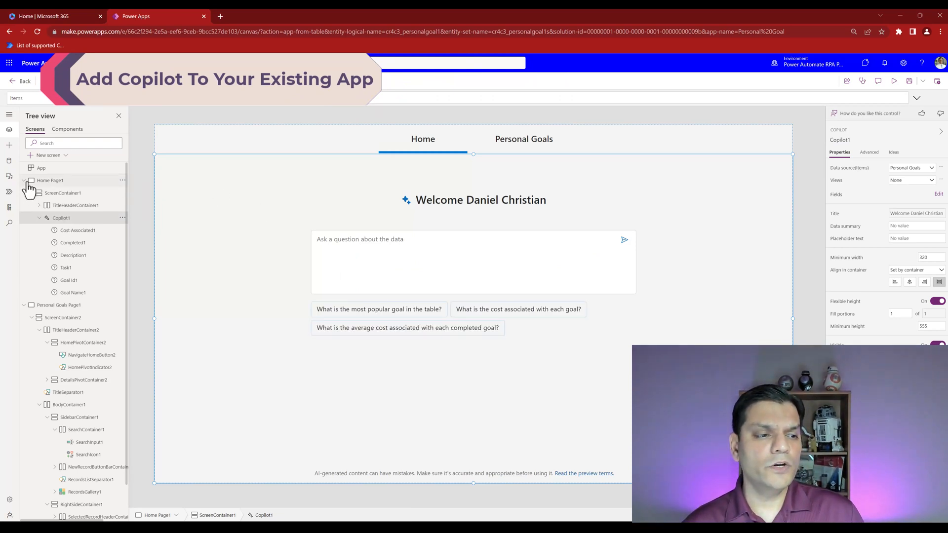
{"action": "left_click", "coordinate": [24, 180]}
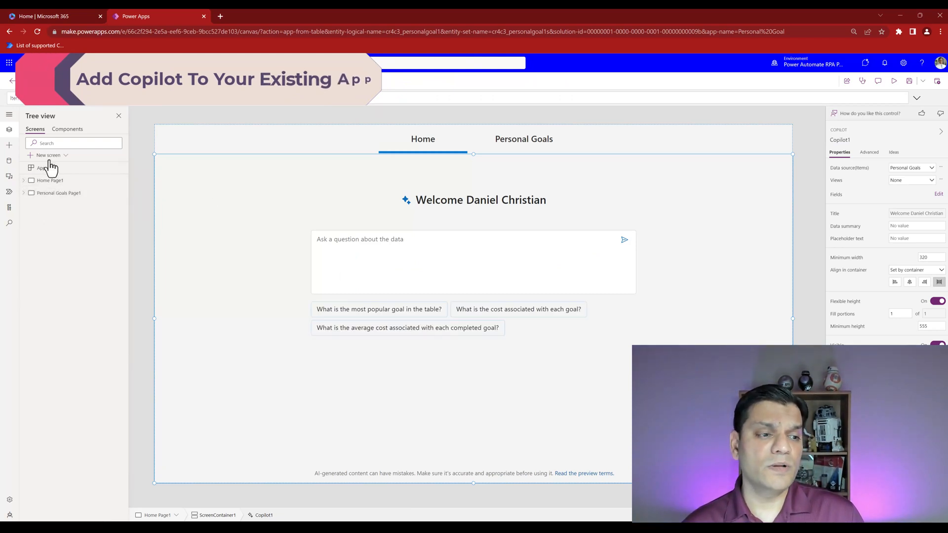
{"action": "left_click", "coordinate": [48, 154]}
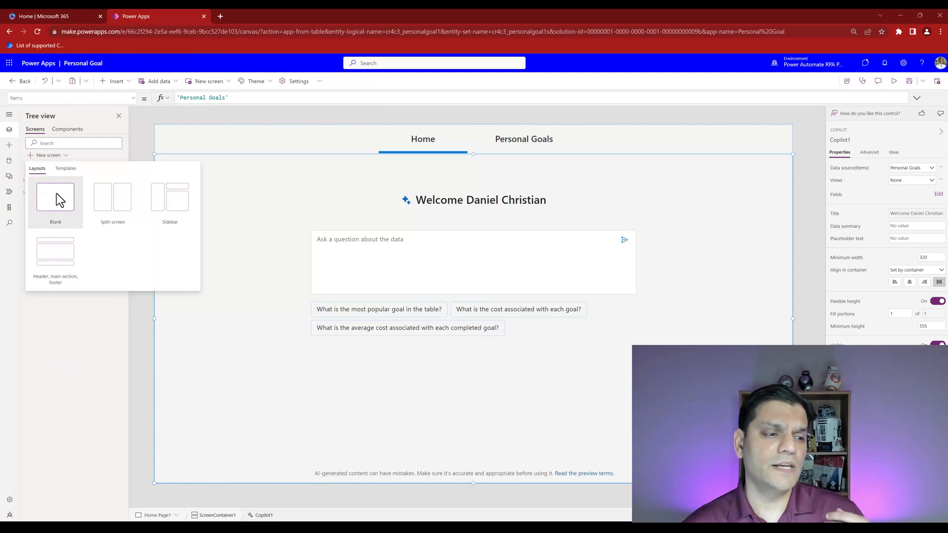
{"action": "left_click", "coordinate": [55, 200]}
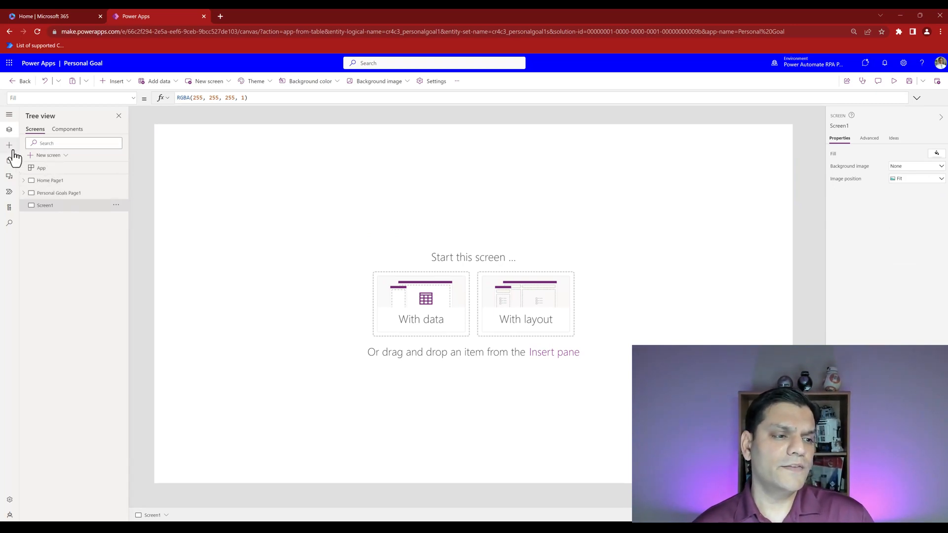
Insert a Copilot (preview) control on Screen1 by searching 'co'.
{"action": "left_click", "coordinate": [8, 145]}
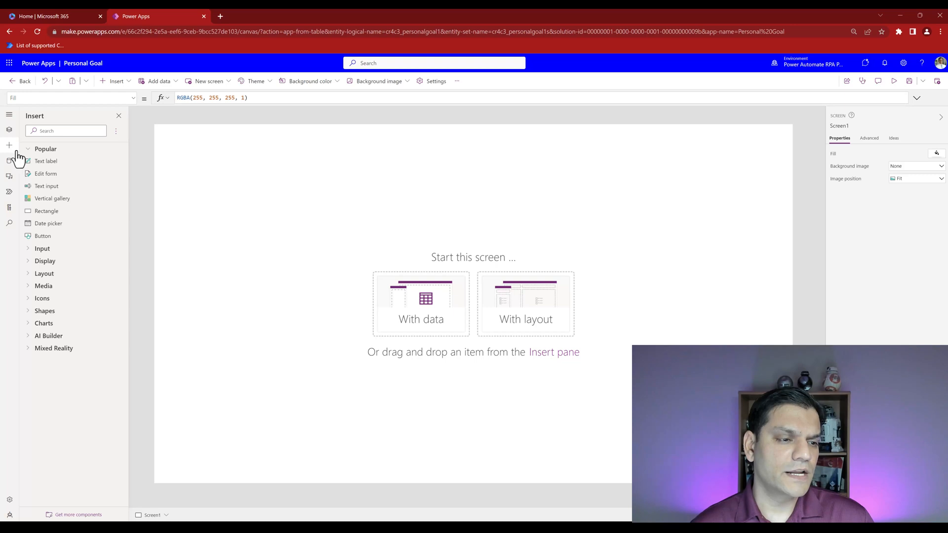
{"action": "type", "text": "cop"}
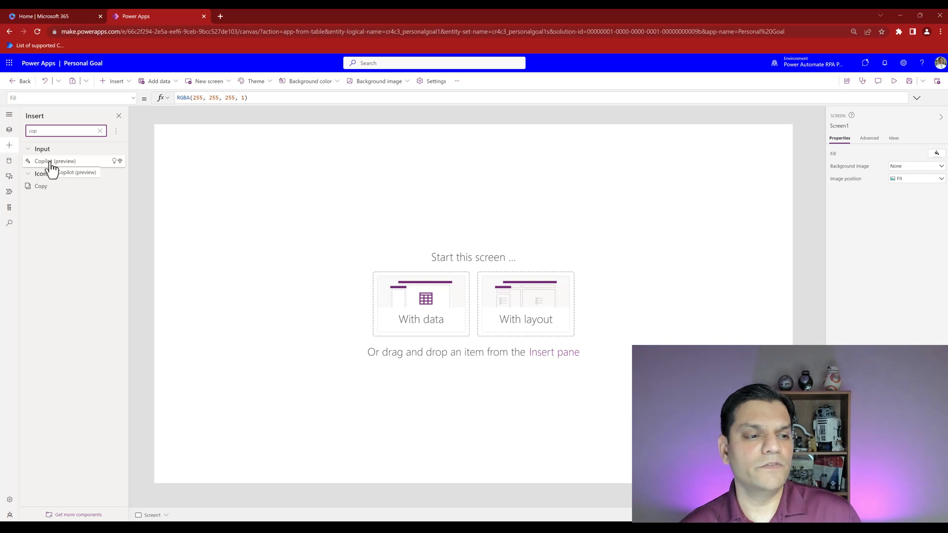
{"action": "left_click", "coordinate": [54, 161]}
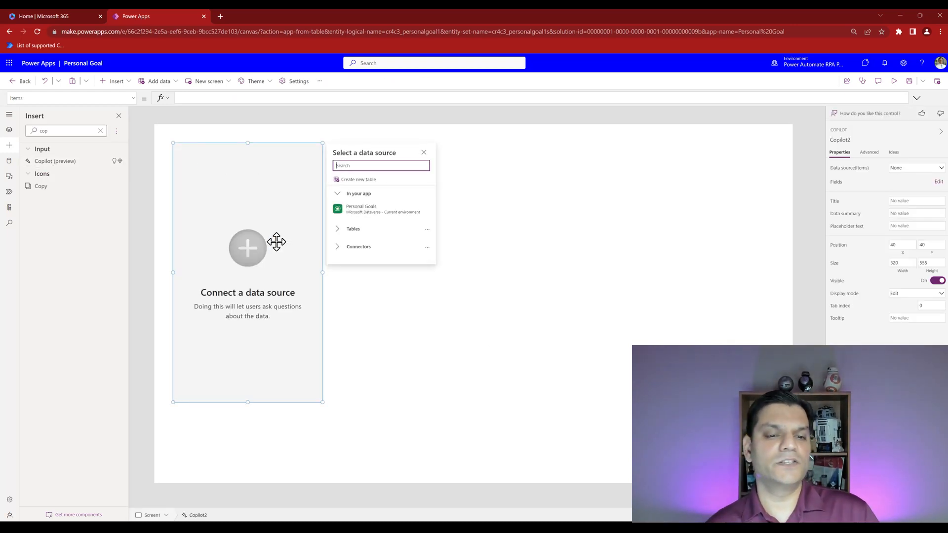
Connect the Copilot to the Personal Goals table and review its available fields.
{"action": "left_click", "coordinate": [361, 209]}
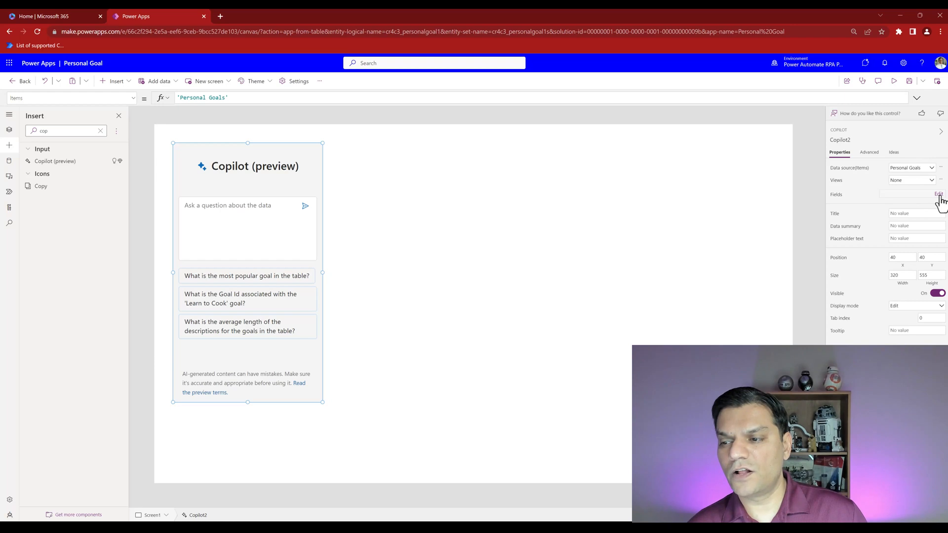
{"action": "left_click", "coordinate": [938, 194]}
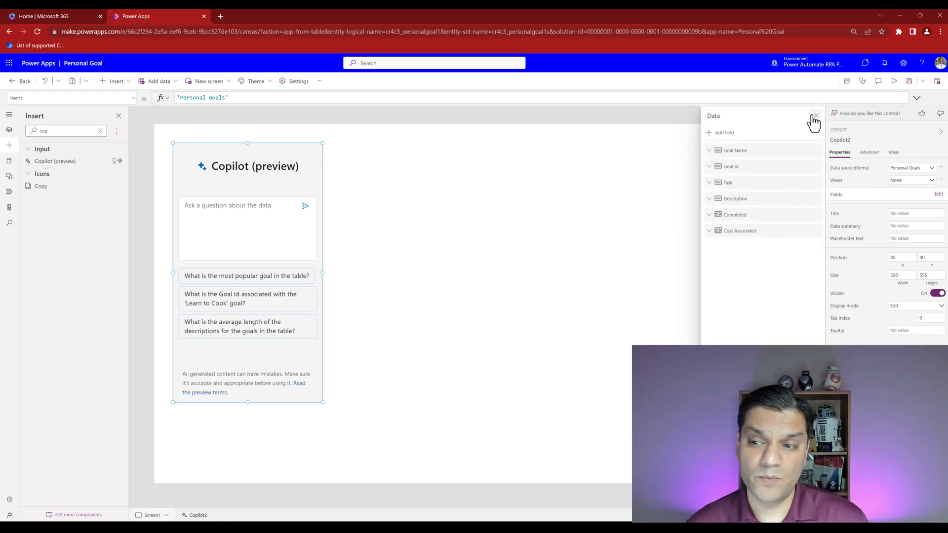
{"action": "left_click", "coordinate": [815, 116]}
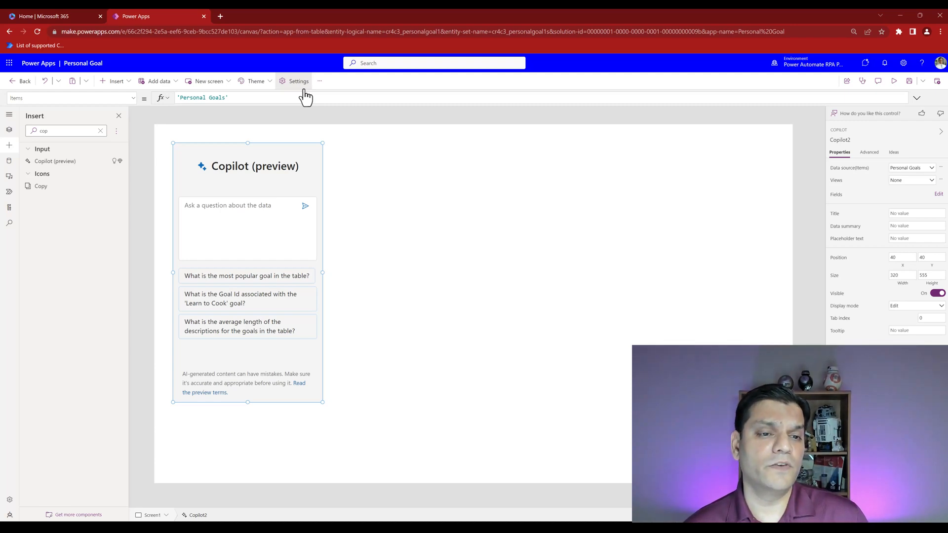
{"action": "left_click", "coordinate": [299, 80]}
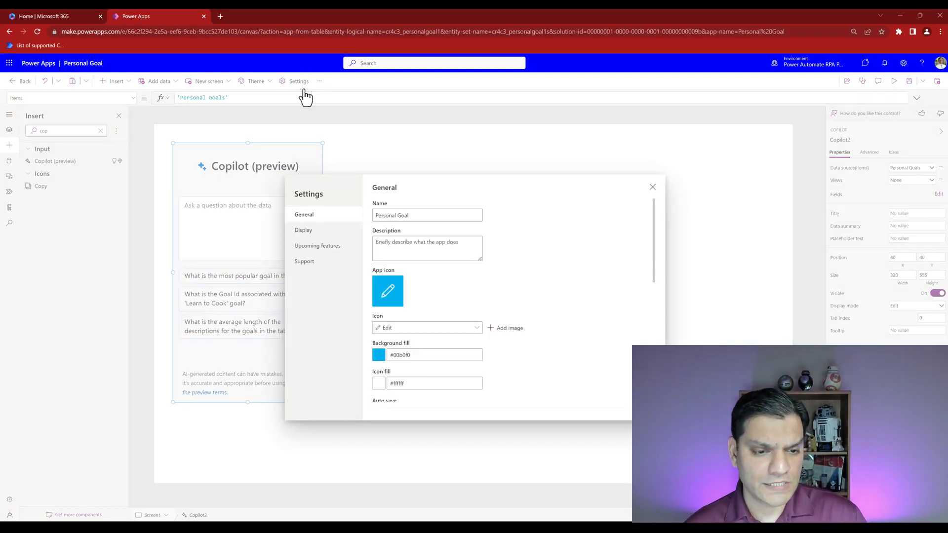
{"action": "left_click", "coordinate": [317, 245]}
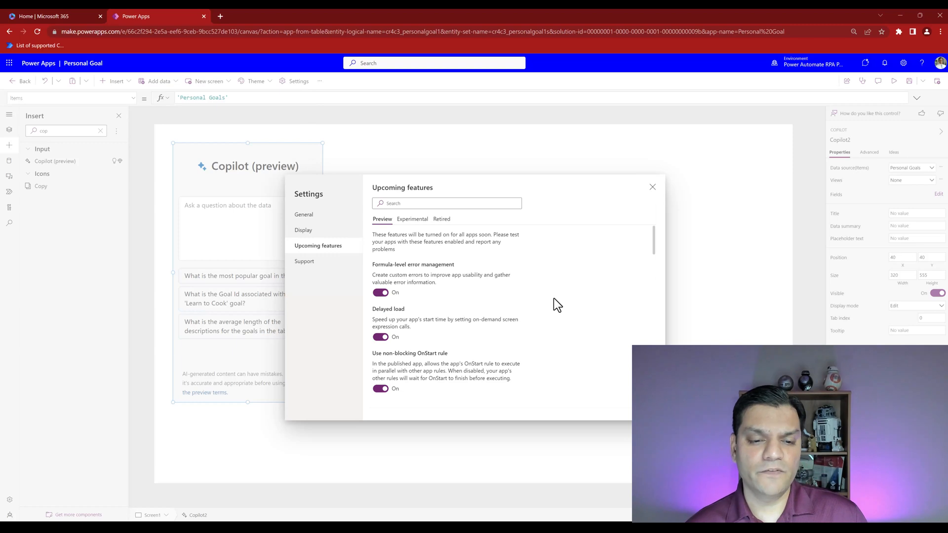
{"action": "scroll", "scroll_direction": "down", "scroll_amount": 3}
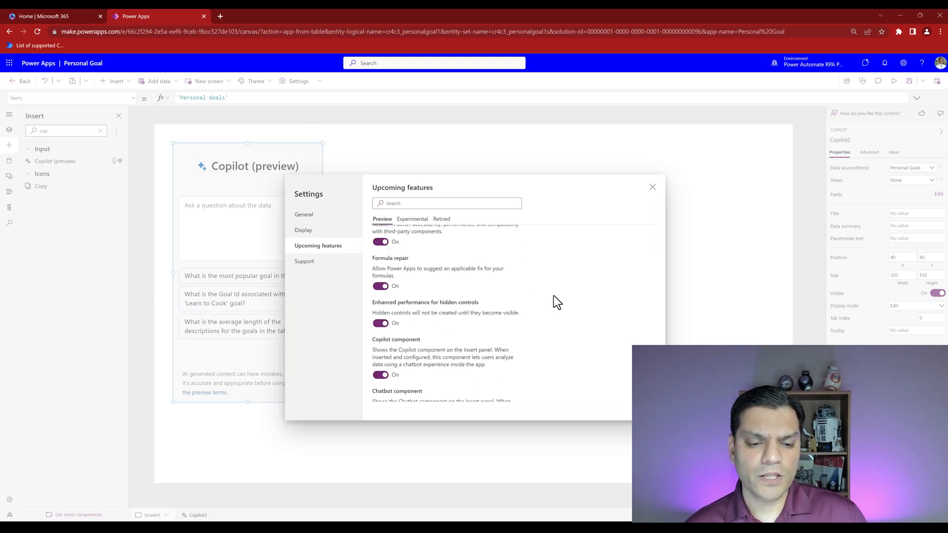
{"action": "scroll", "scroll_direction": "down", "scroll_amount": 3}
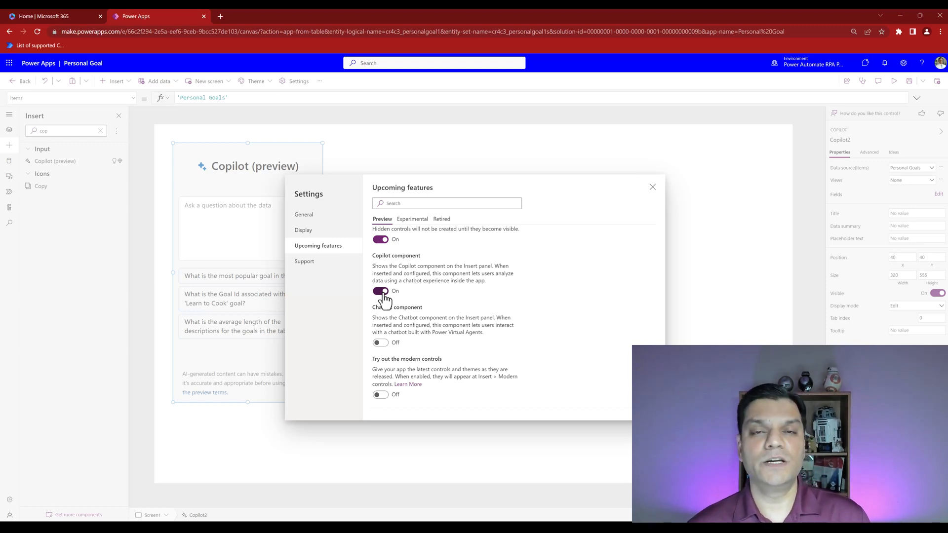
{"action": "left_click", "coordinate": [652, 187]}
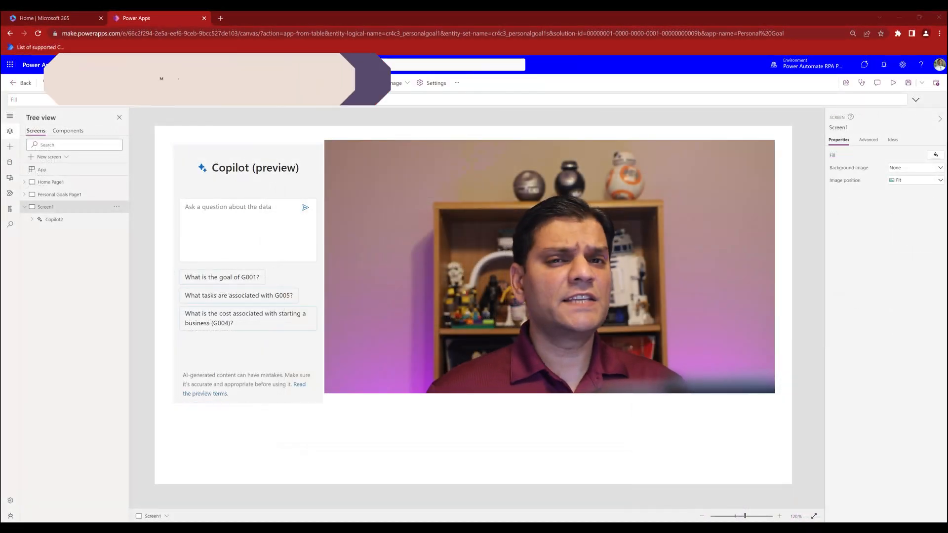